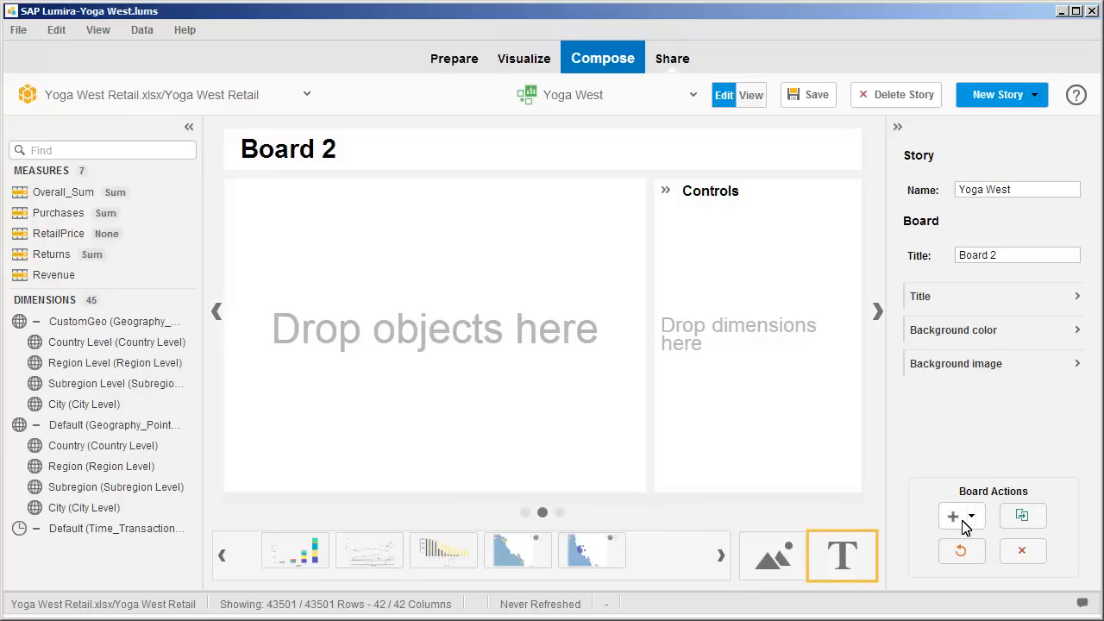
mouse_move(842, 556)
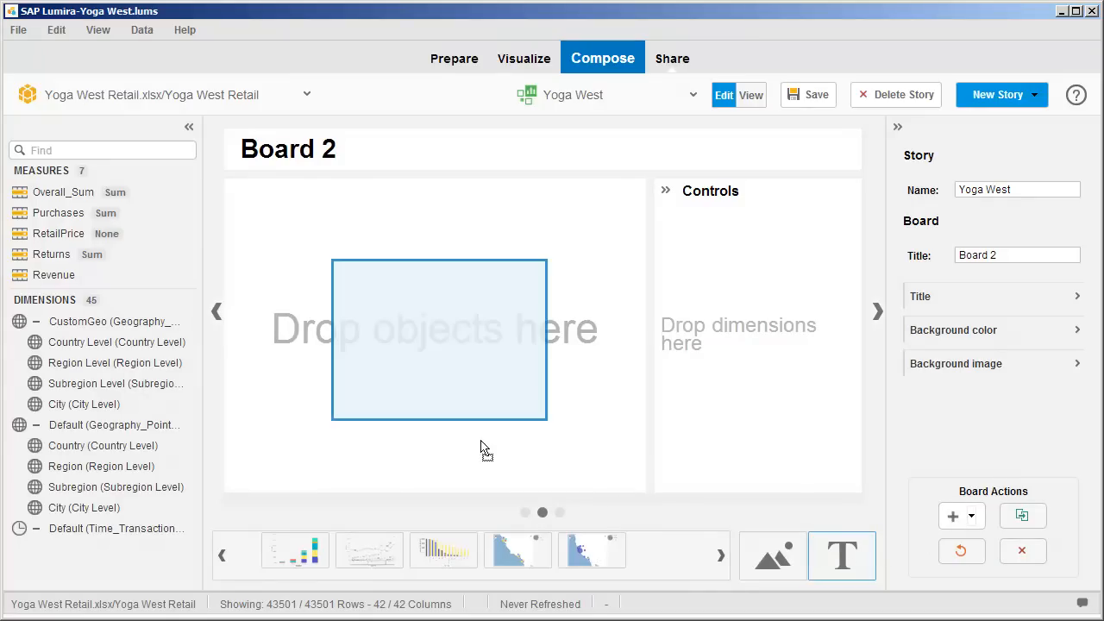
Place a text area on Board 2 for the Yoga West description and contact email line.
click(842, 555)
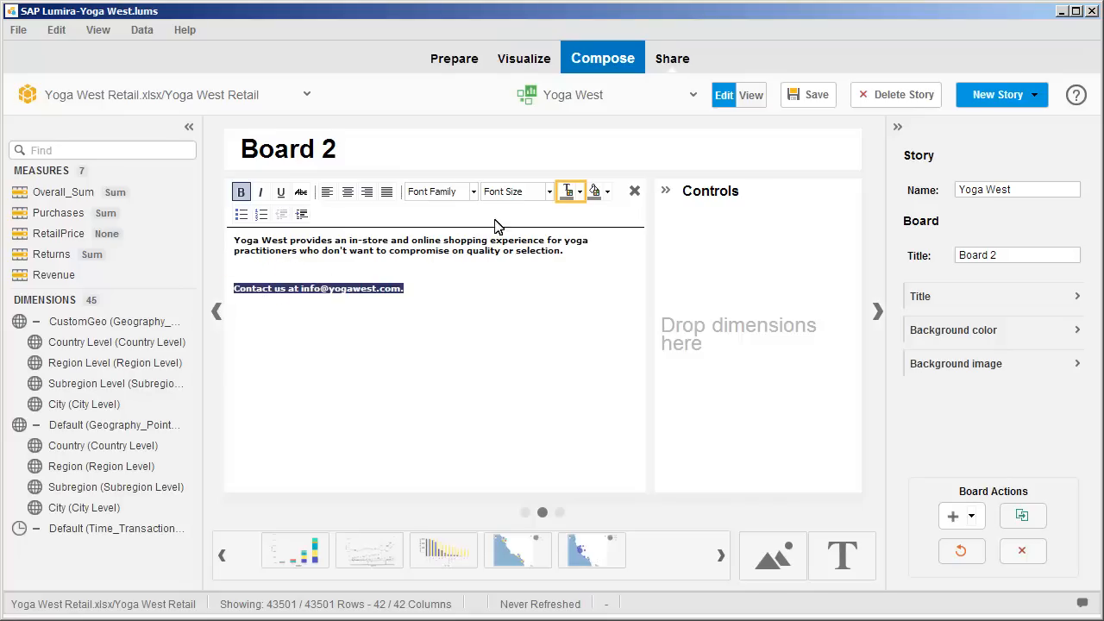
Colour the contact email line dark blue via Font Color.
click(580, 190)
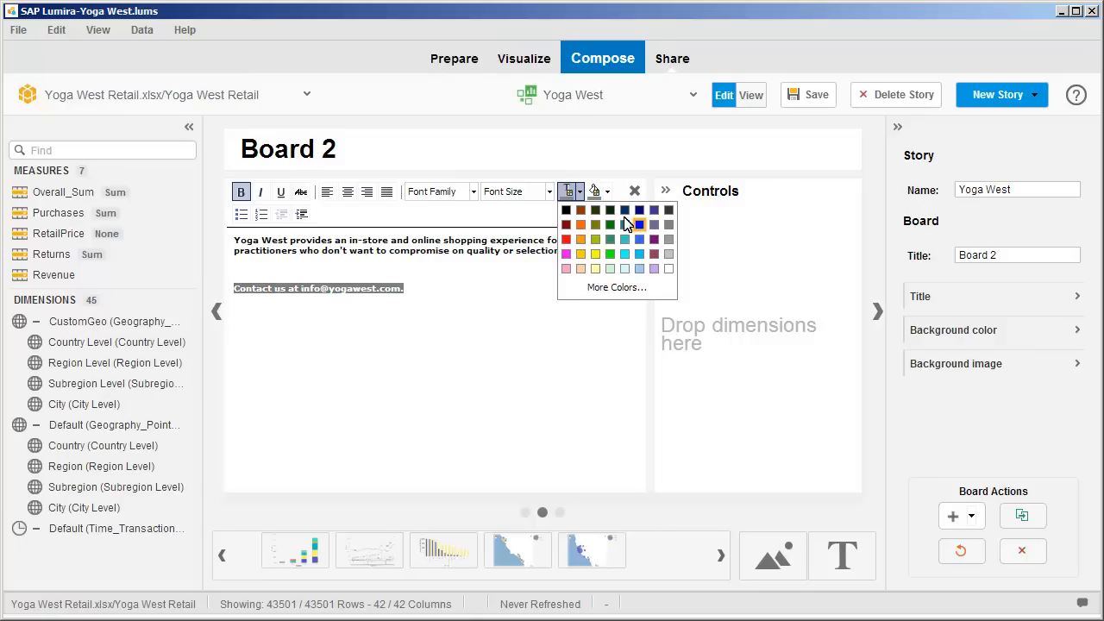
click(638, 224)
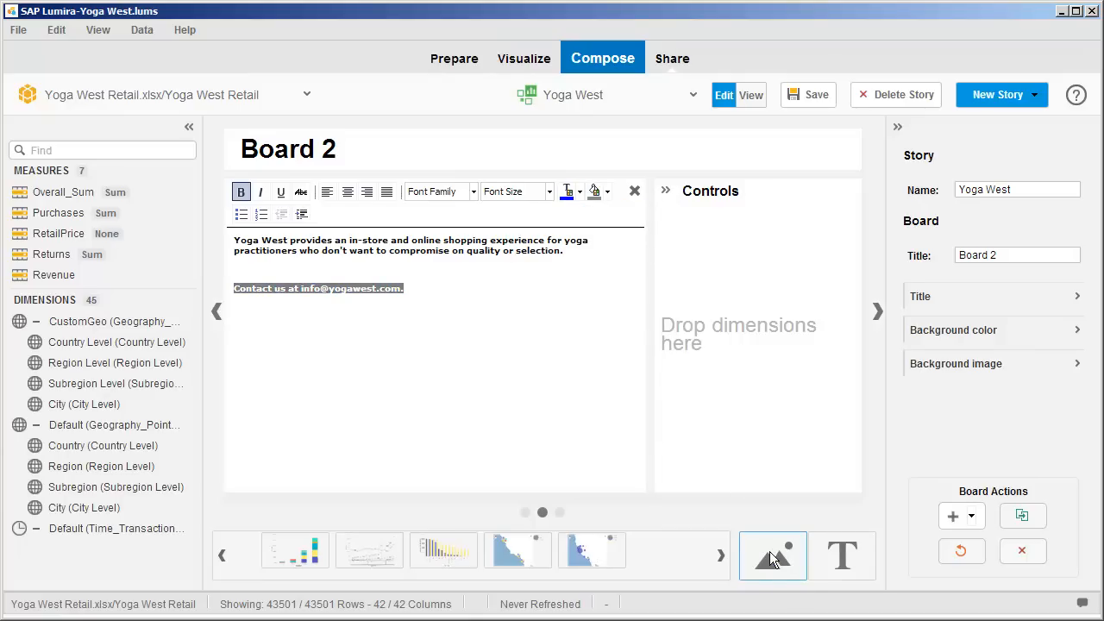
mouse_move(670, 469)
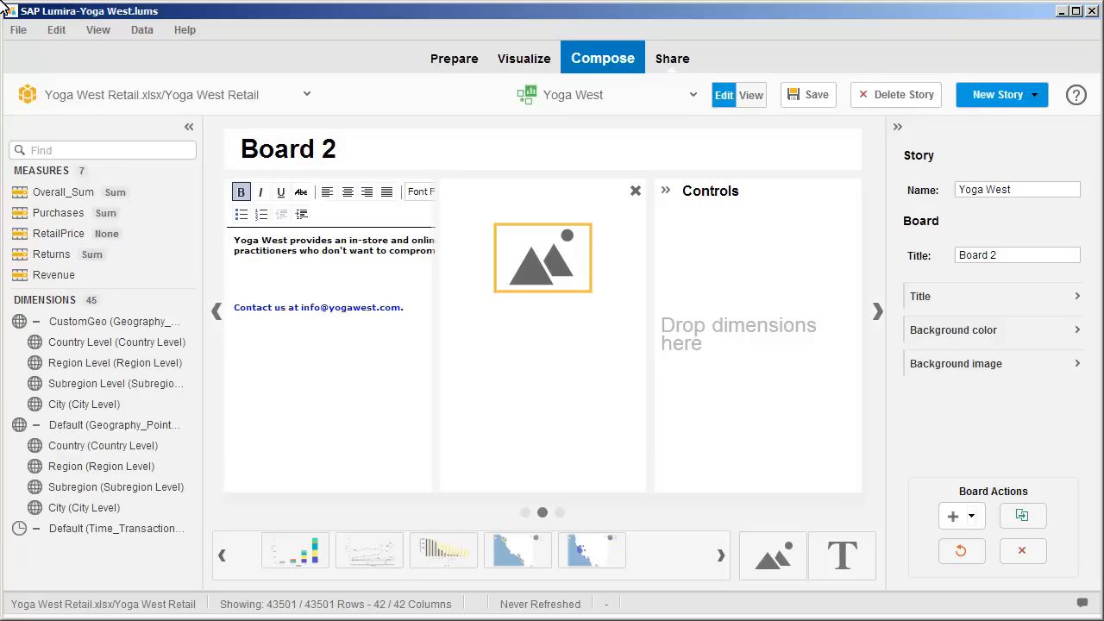
Fill the image placeholder with Chrysanthemum.jpg from Sample Pictures.
click(541, 257)
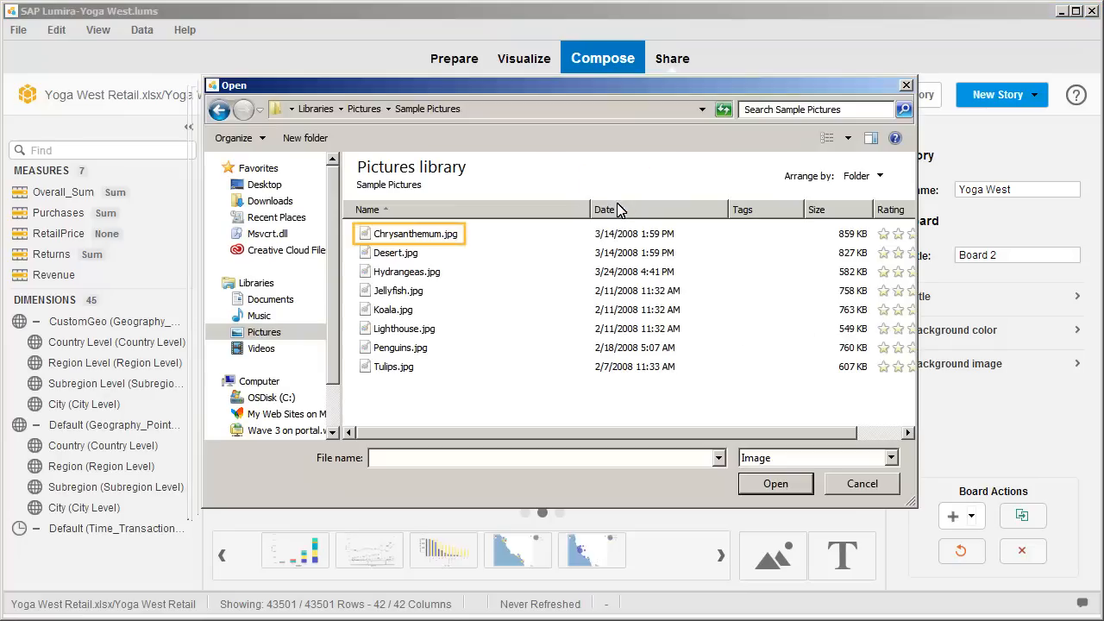
click(414, 233)
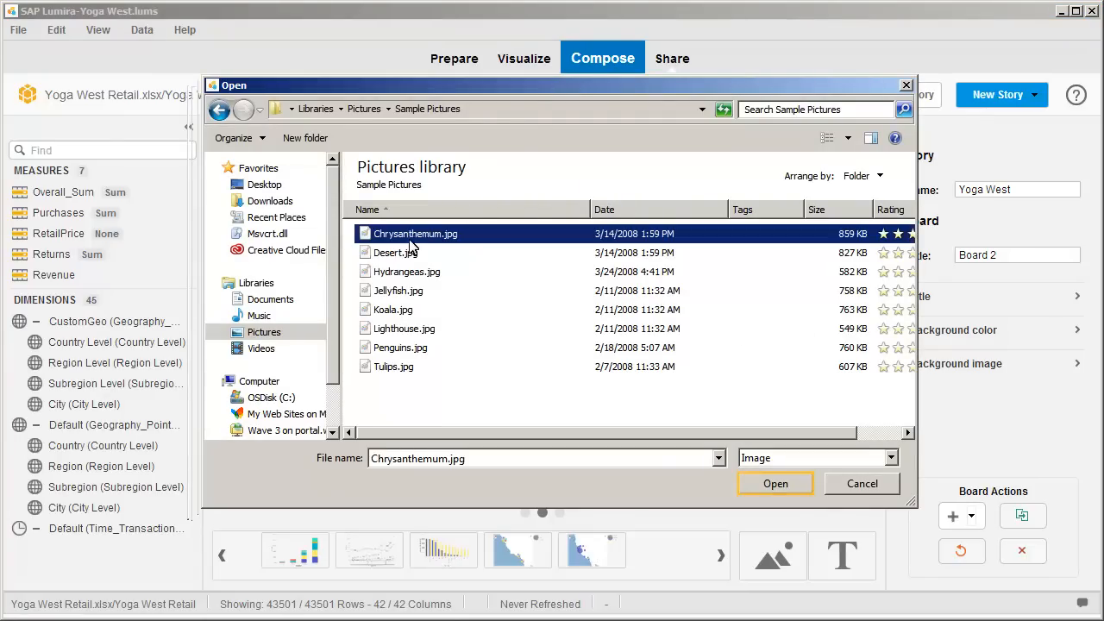
click(773, 483)
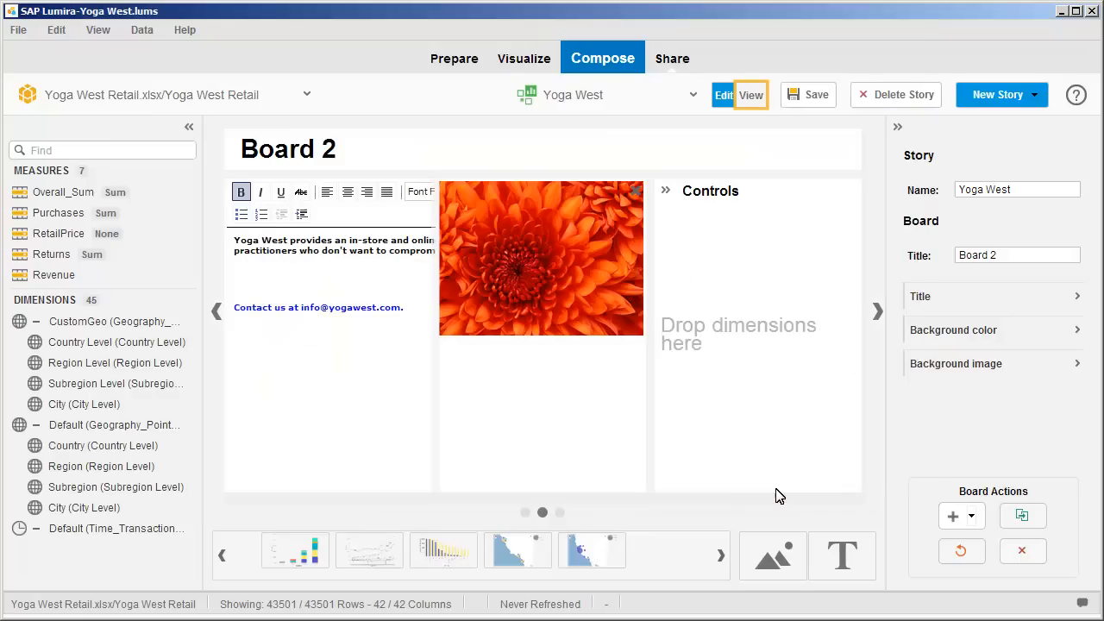
mouse_move(775, 420)
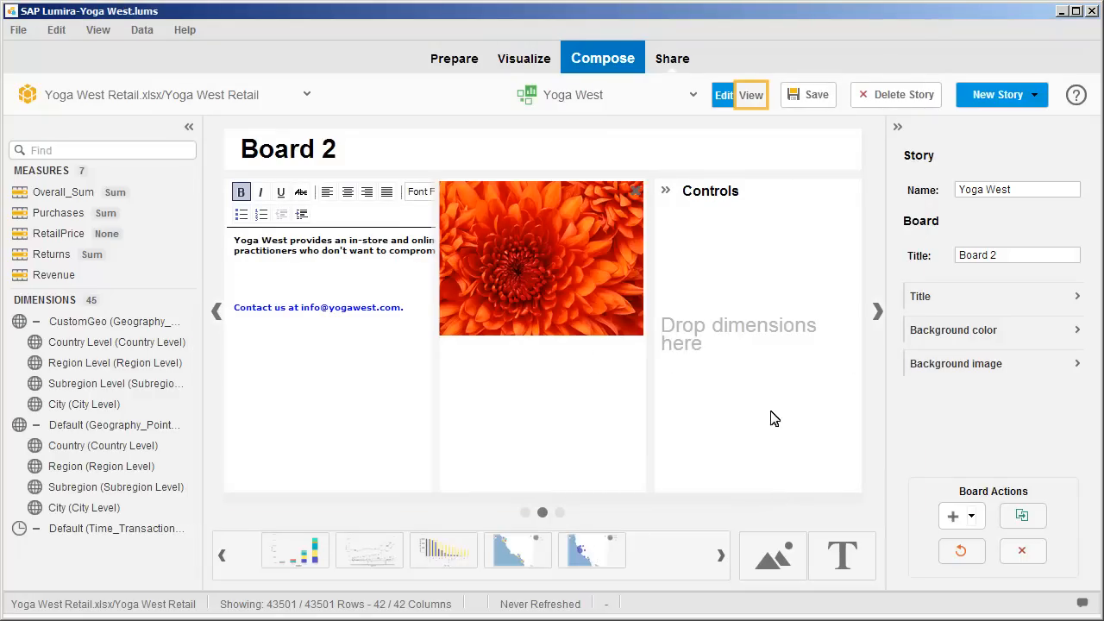
Preview Board 2 in View mode and save the story via File.
click(749, 95)
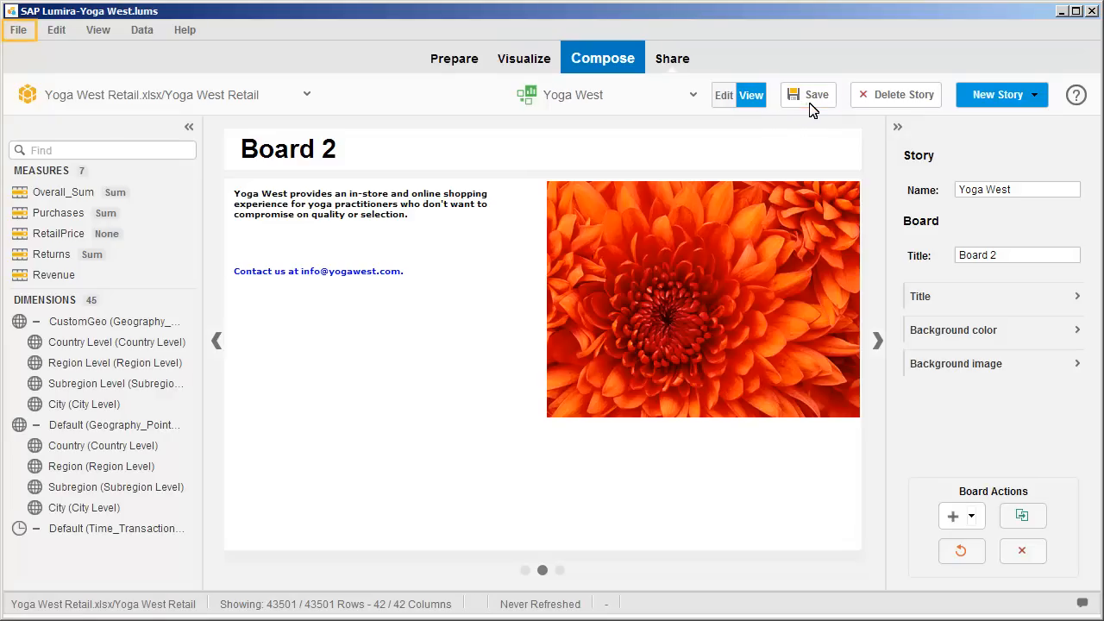
click(17, 30)
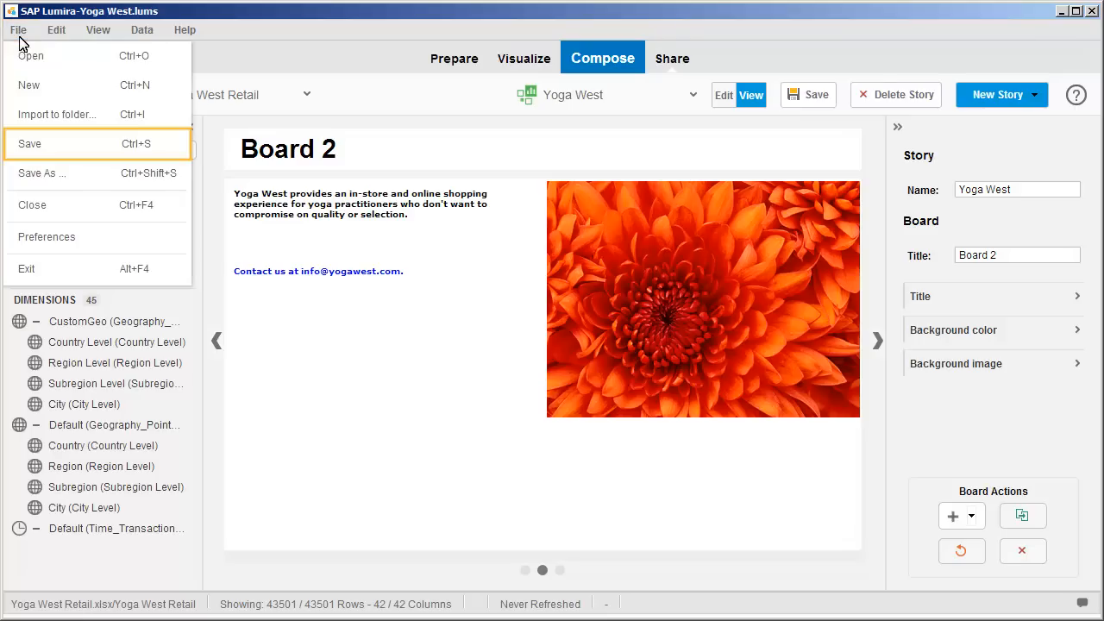